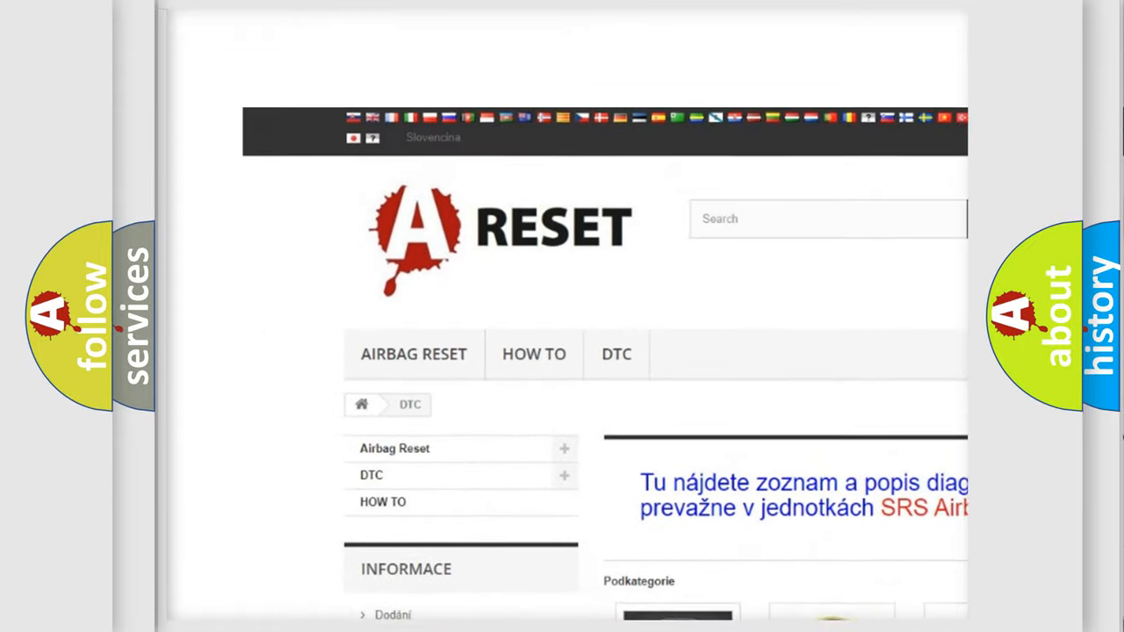
Scroll the car makes catalogue and open the Ford DTC code list.
scroll("down", 3)
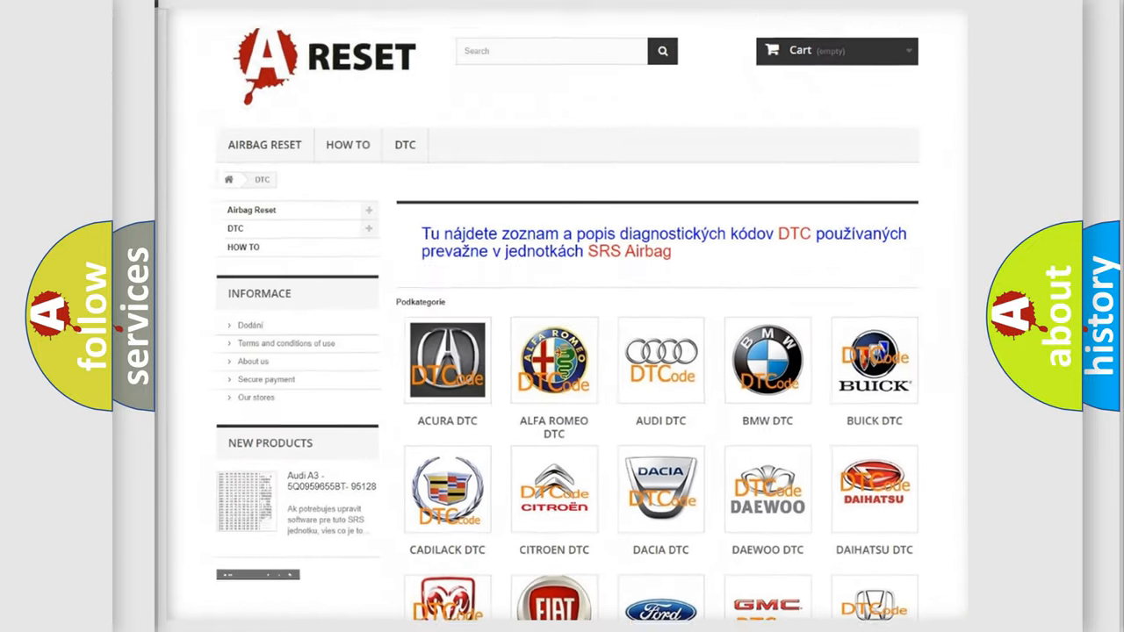
scroll("down", 3)
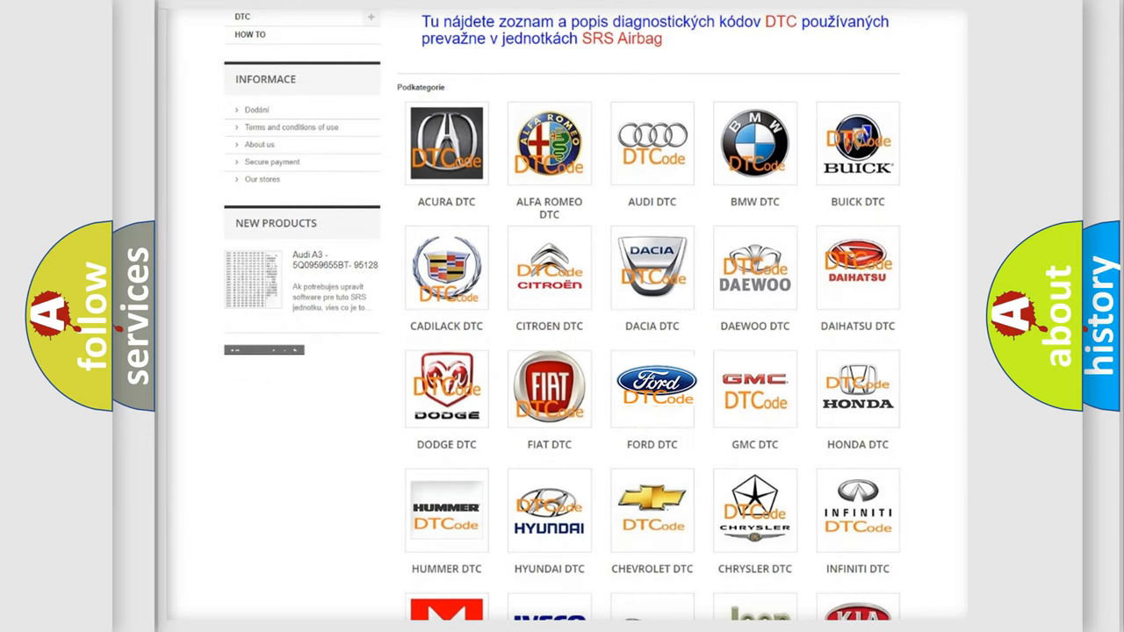
left_click(652, 388)
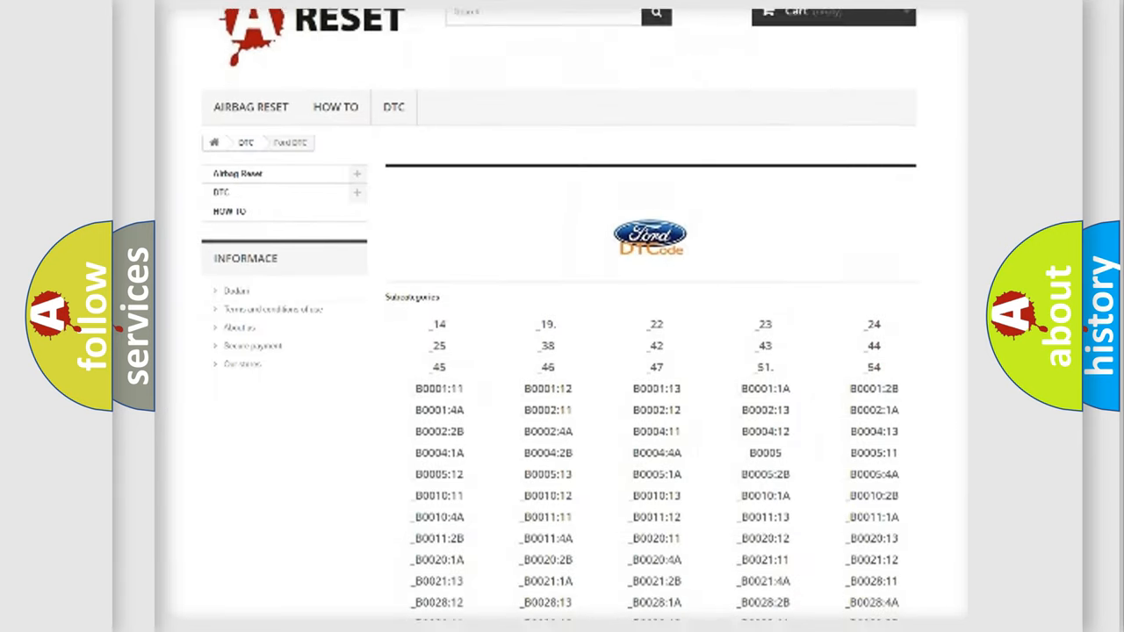
scroll("down", 3)
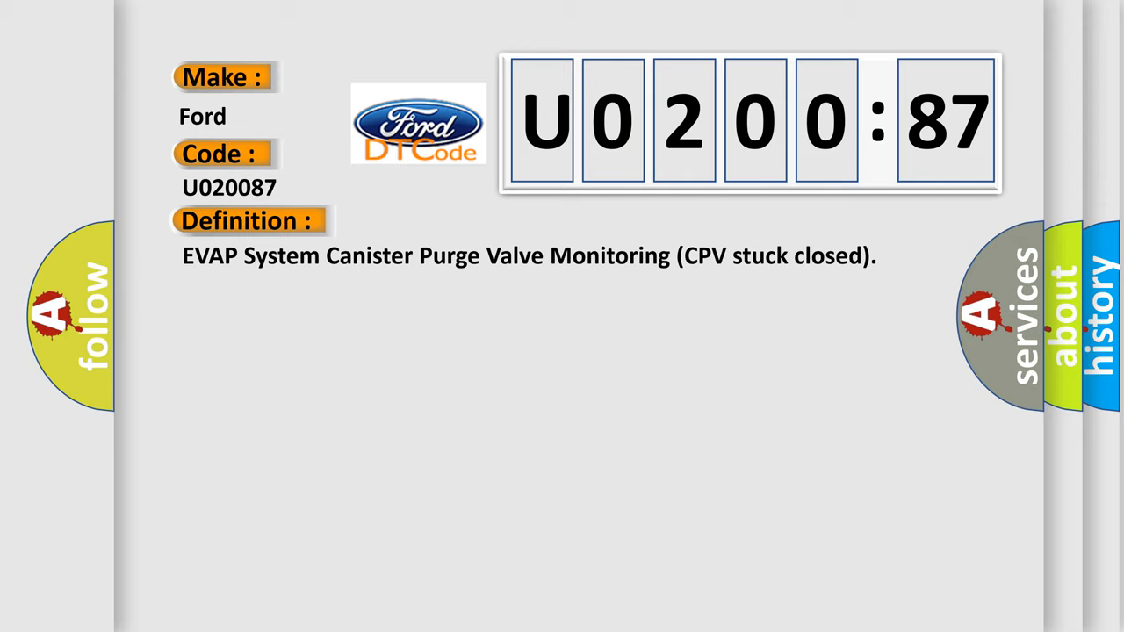
Replace the U020087 definition with its description of the cut-off valve and EVAP CPV test.
left_click(456, 220)
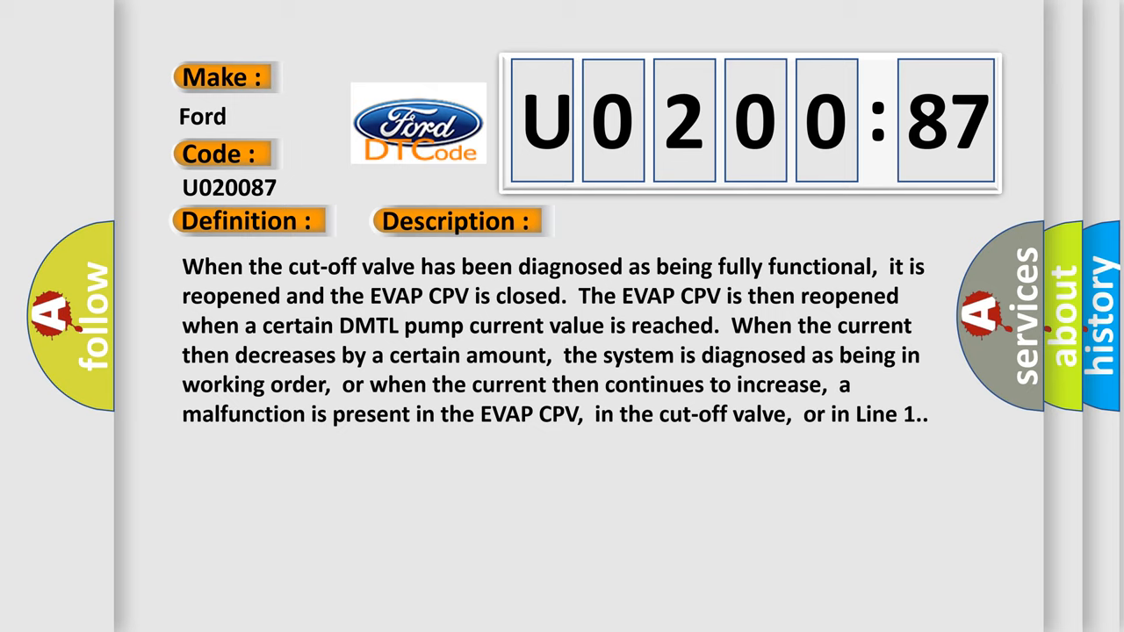